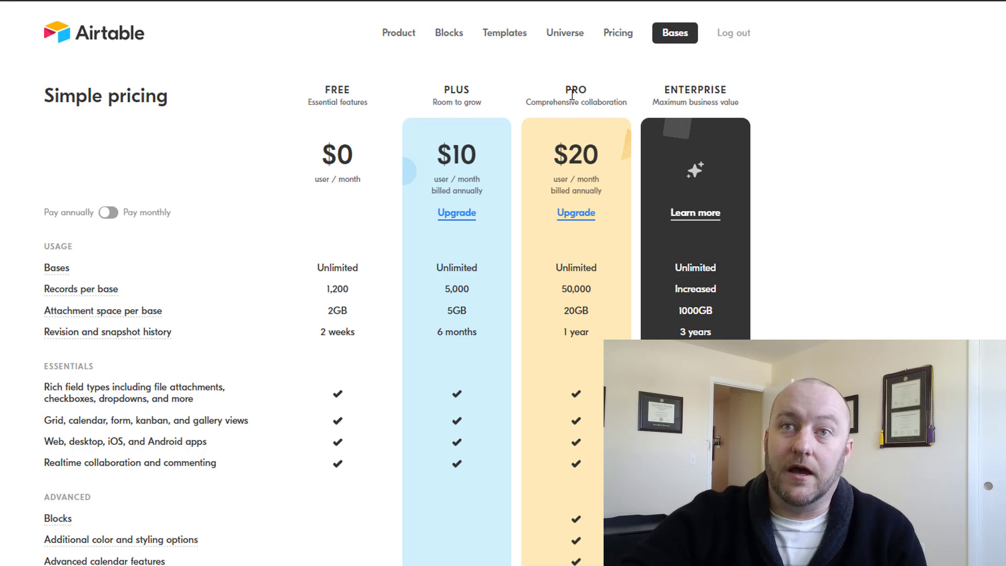
pyautogui.moveTo(674, 92)
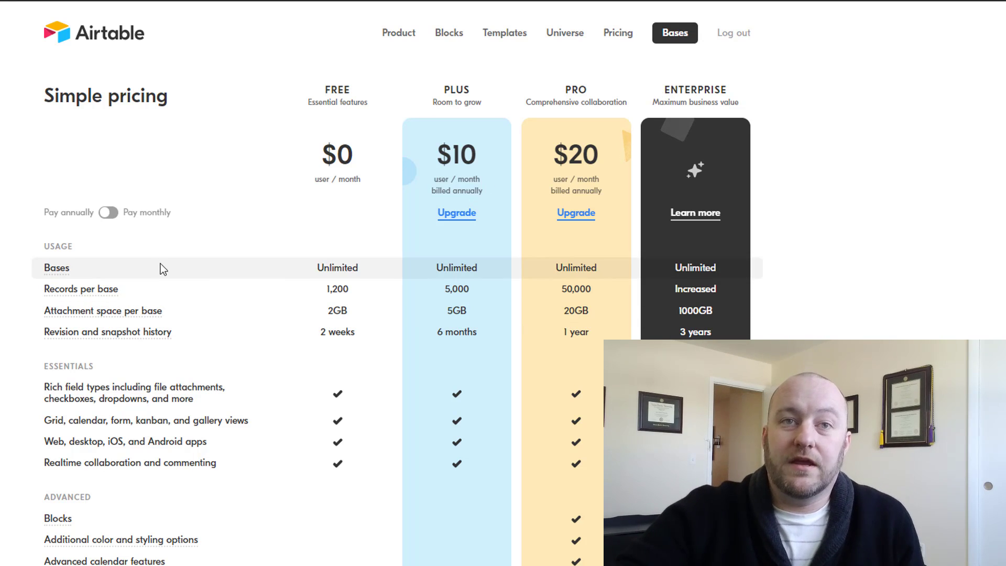
pyautogui.moveTo(159, 333)
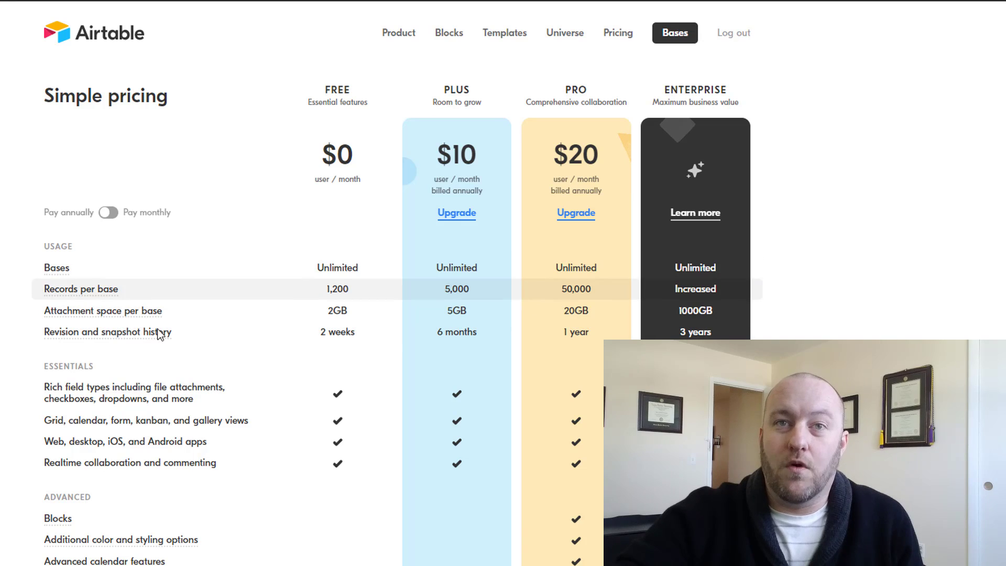
pyautogui.moveTo(273, 282)
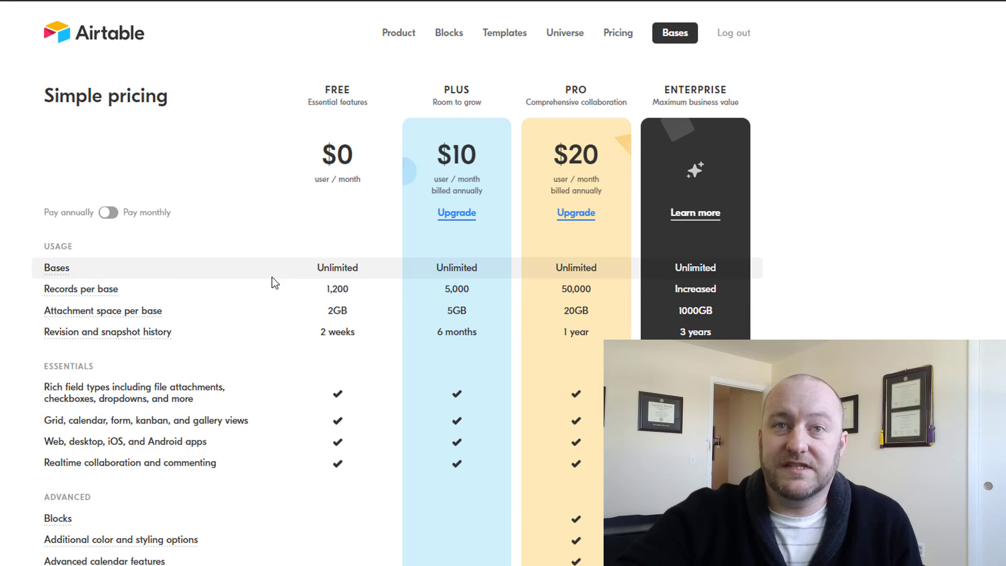
pyautogui.moveTo(587, 270)
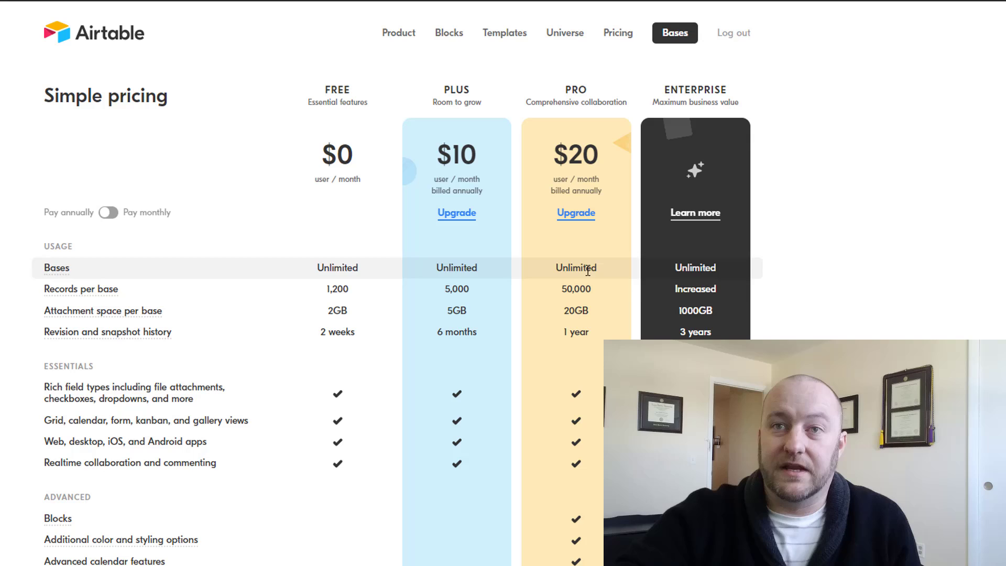
pyautogui.moveTo(365, 290)
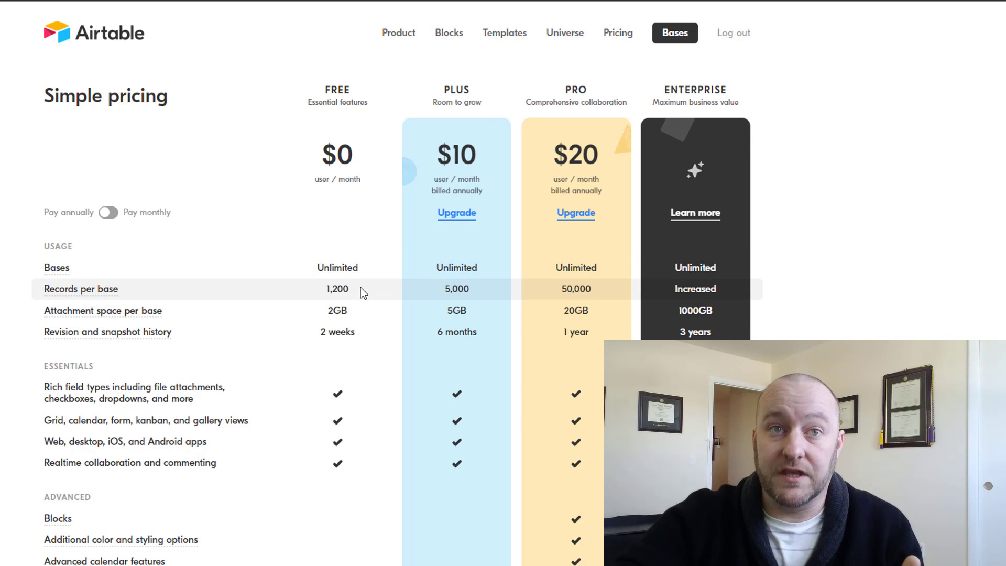
pyautogui.moveTo(327, 296)
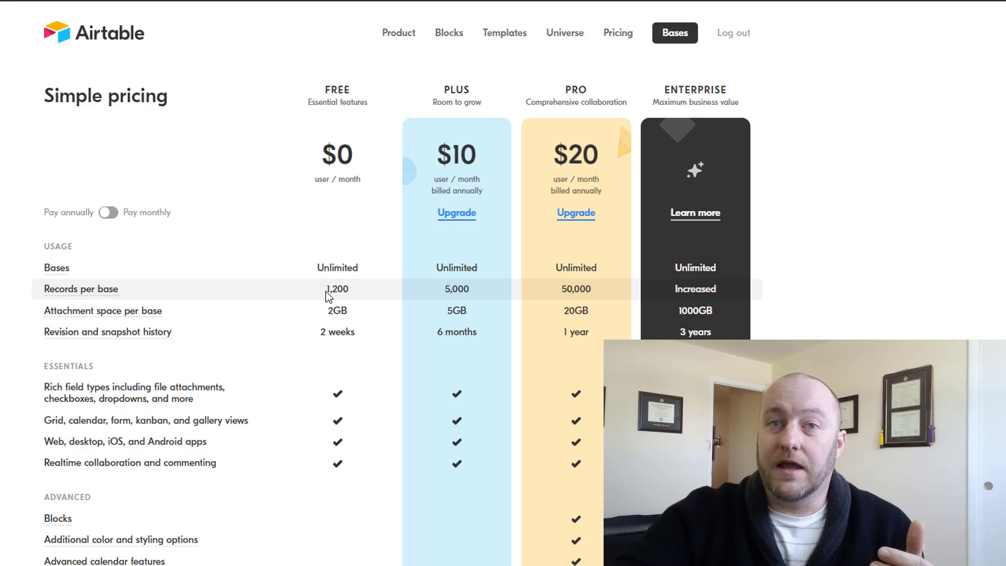
pyautogui.moveTo(470, 292)
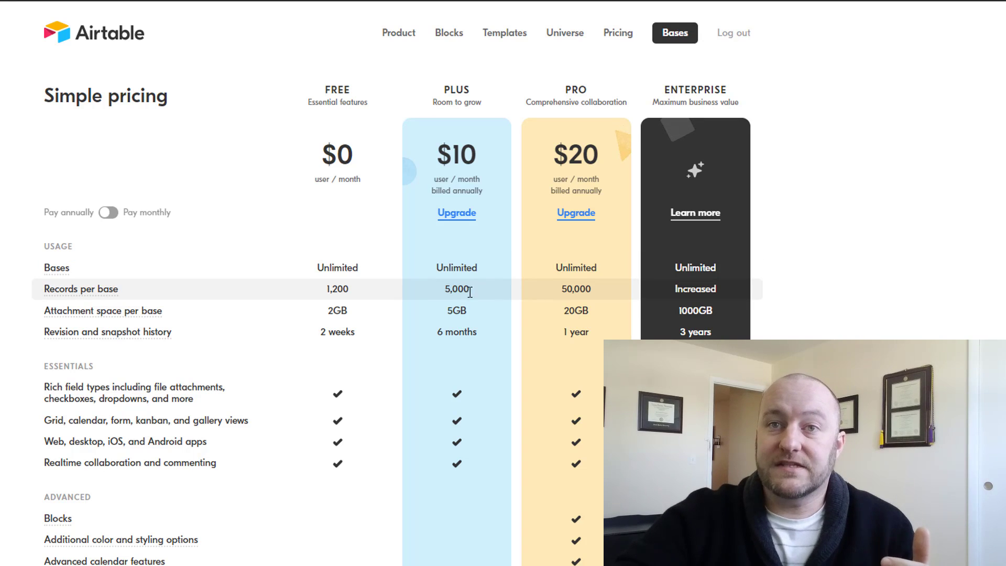
pyautogui.moveTo(519, 297)
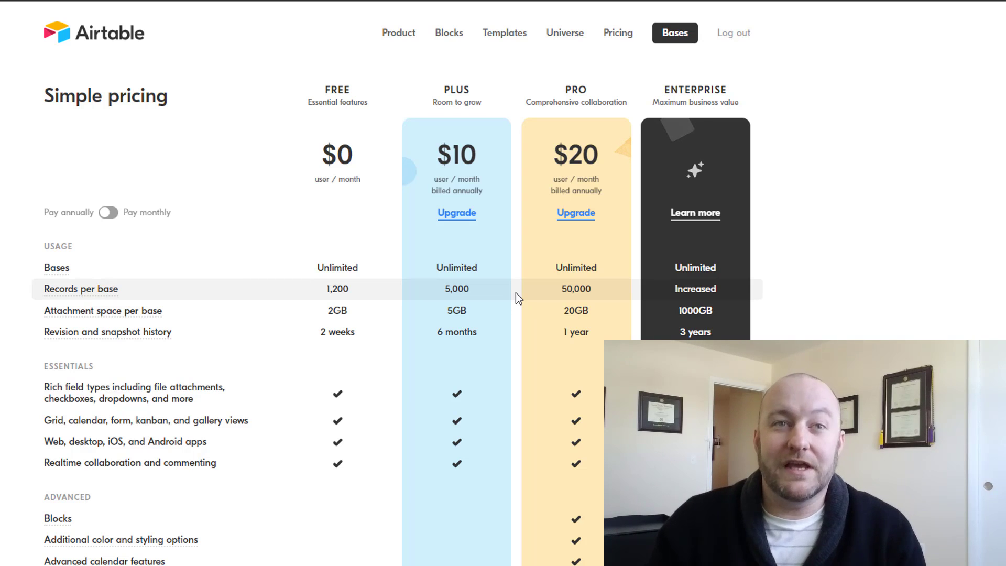
pyautogui.moveTo(483, 307)
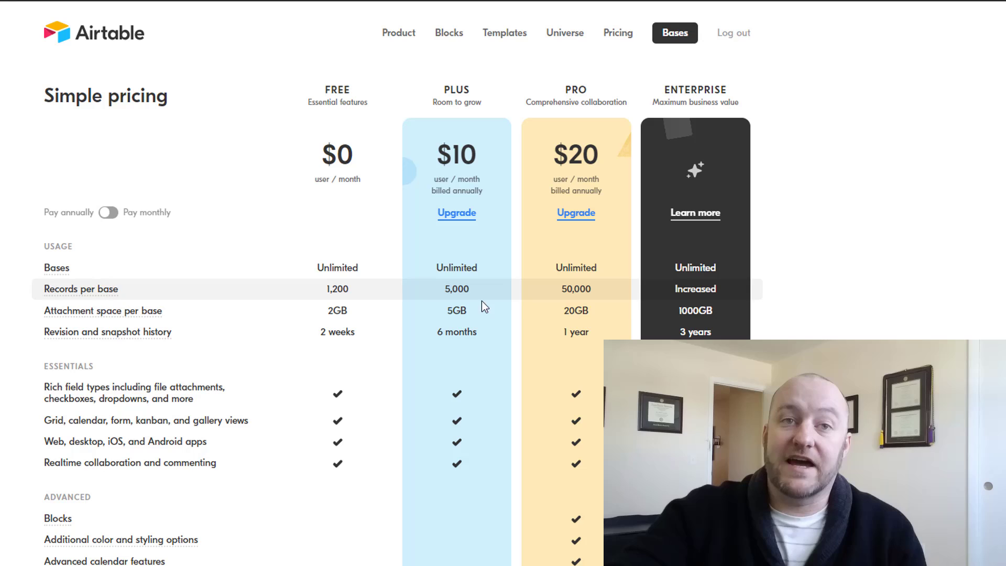
pyautogui.moveTo(375, 321)
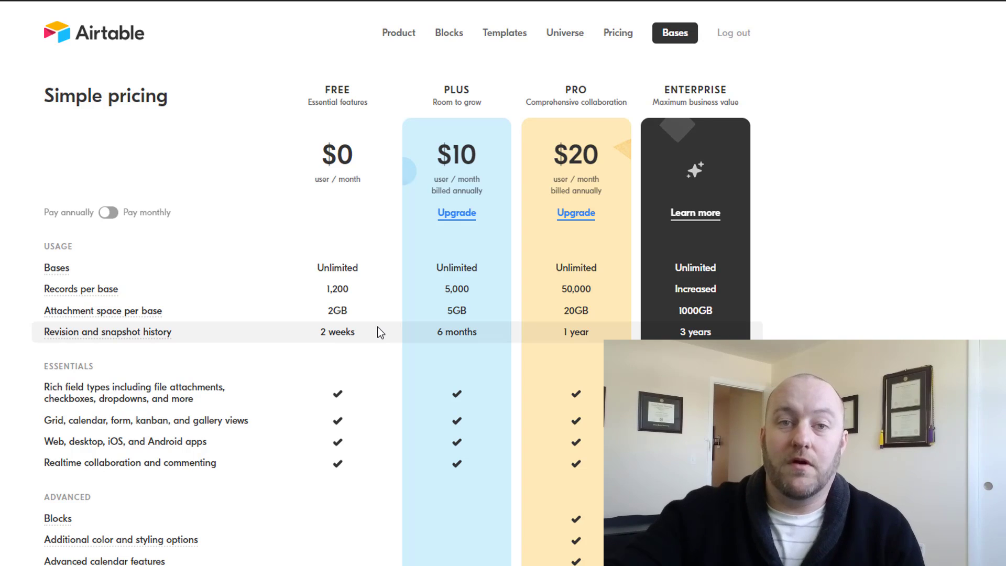
pyautogui.moveTo(482, 332)
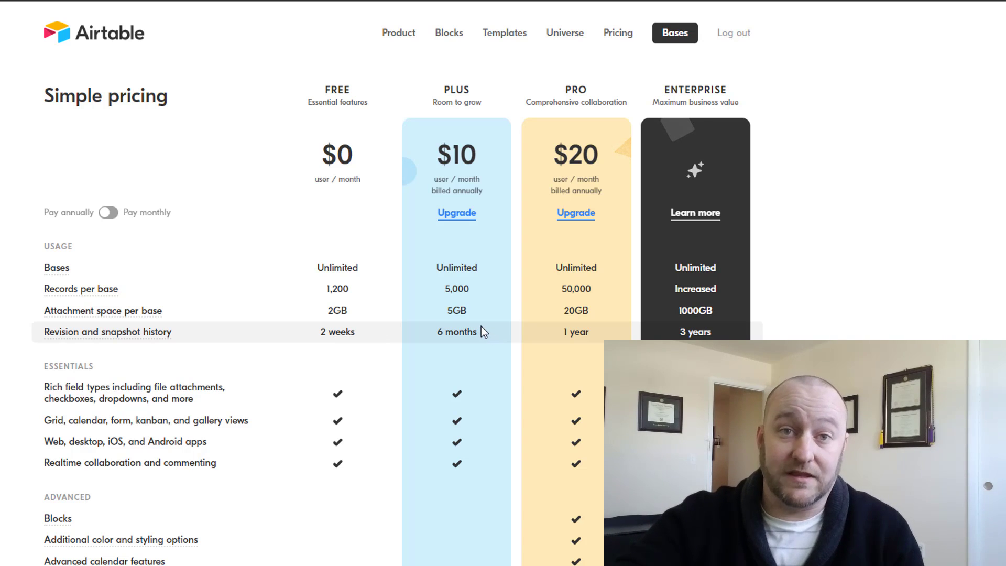
# Scroll the plan comparison down to the Advanced and Support feature rows.
pyautogui.scroll(-3)
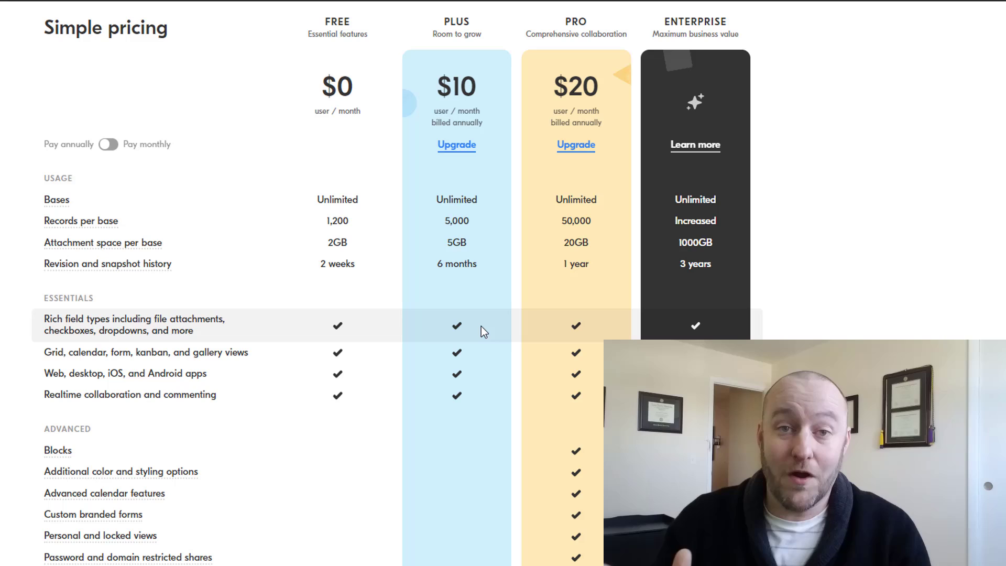
pyautogui.scroll(-3)
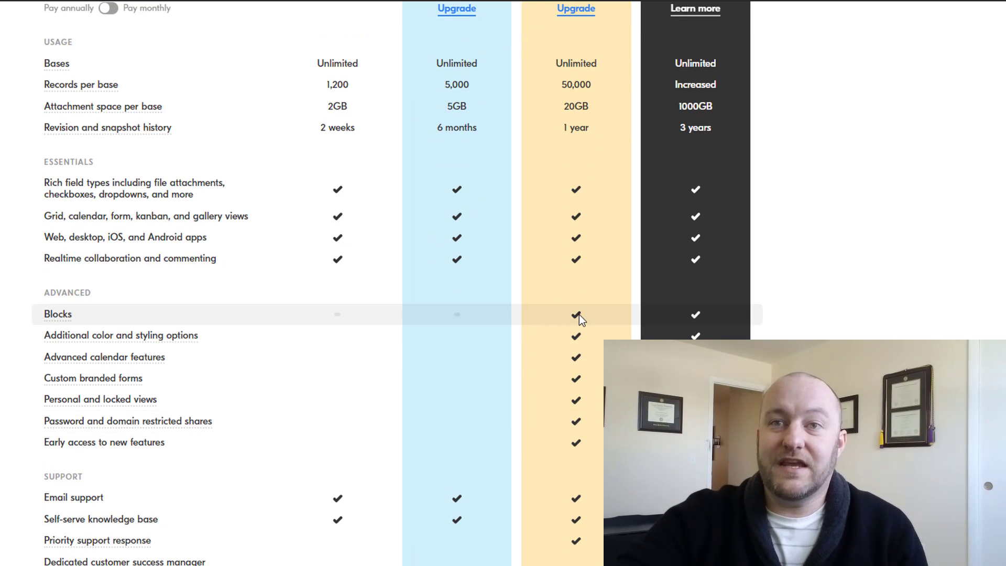
pyautogui.moveTo(584, 330)
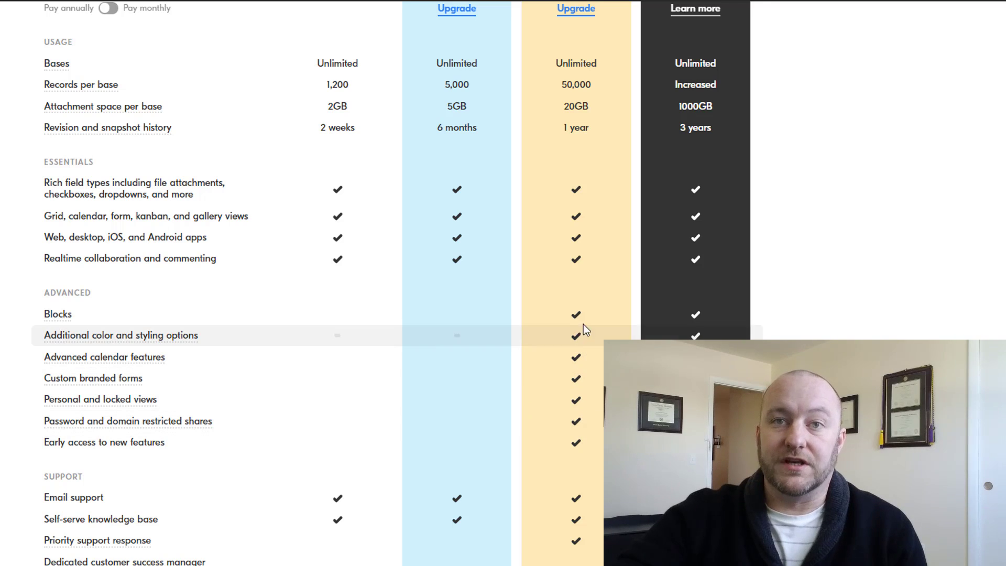
pyautogui.moveTo(486, 367)
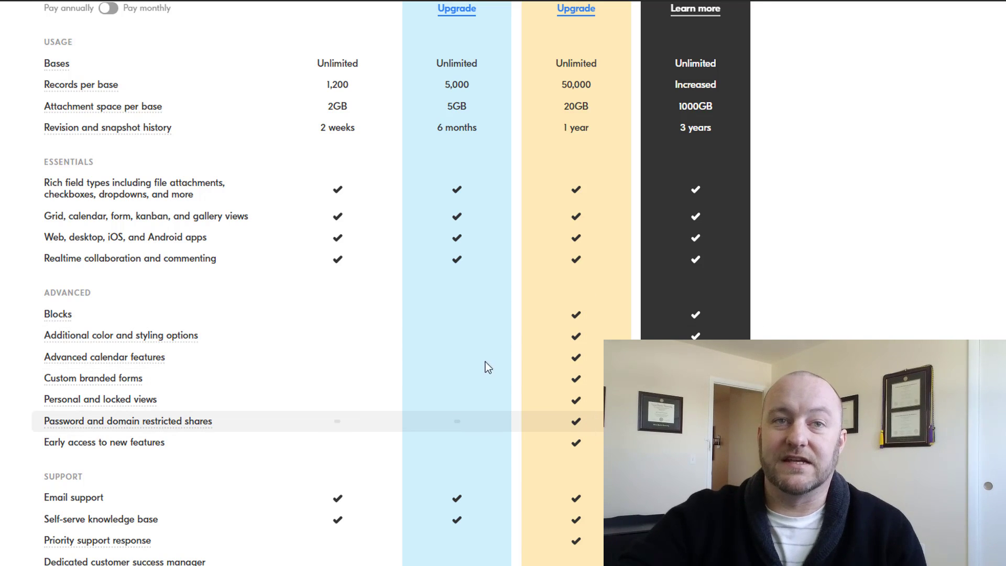
pyautogui.moveTo(464, 315)
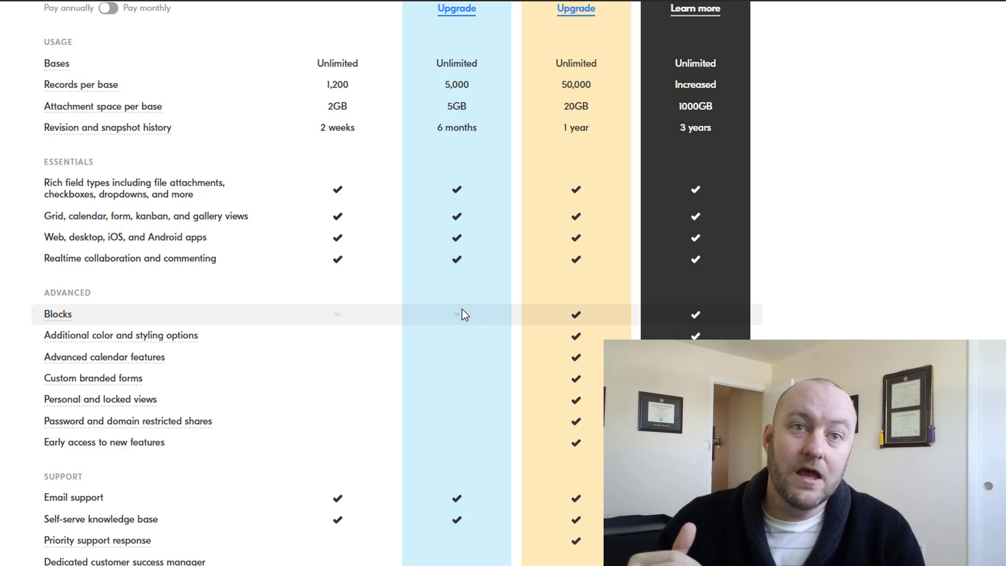
pyautogui.moveTo(433, 340)
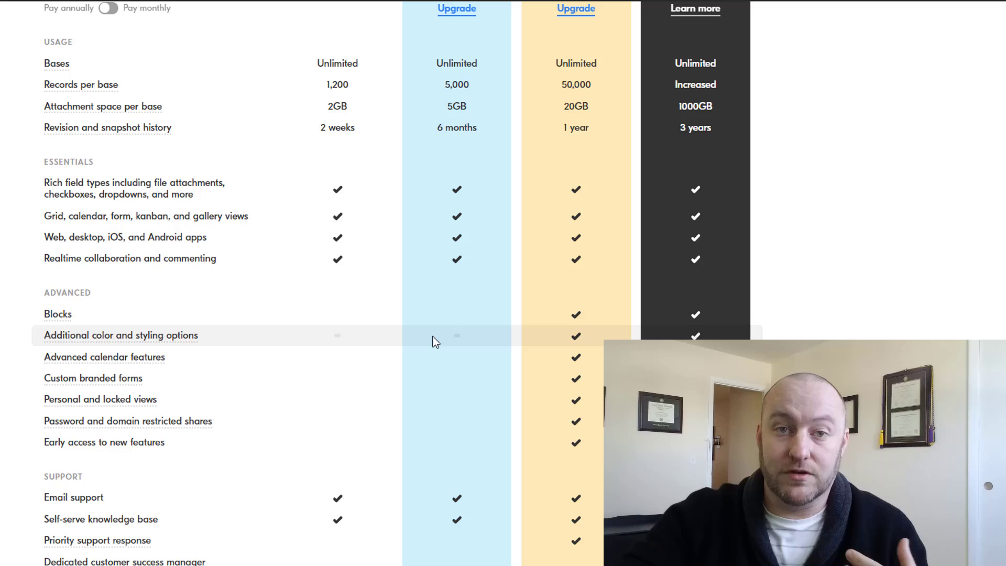
pyautogui.moveTo(329, 366)
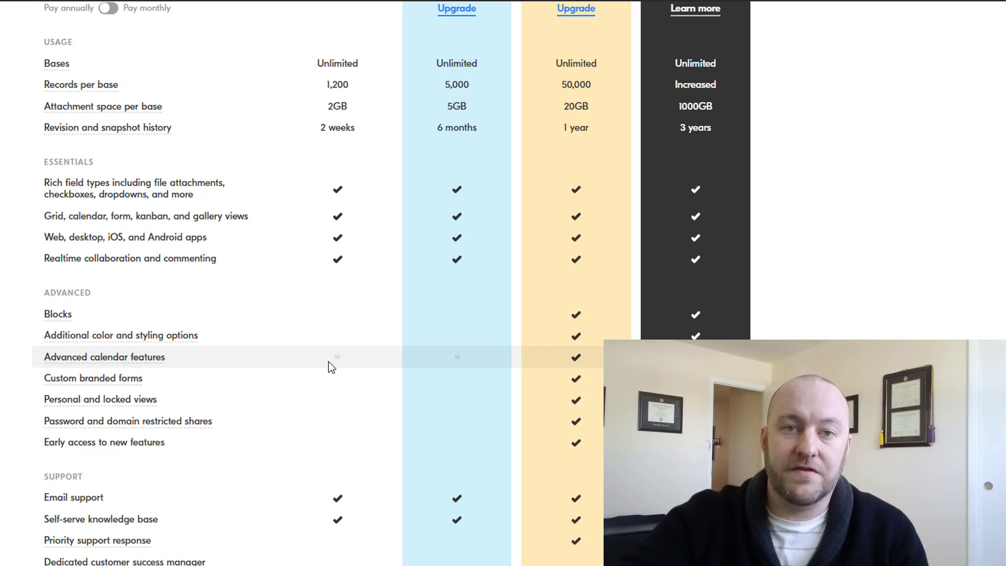
pyautogui.moveTo(333, 381)
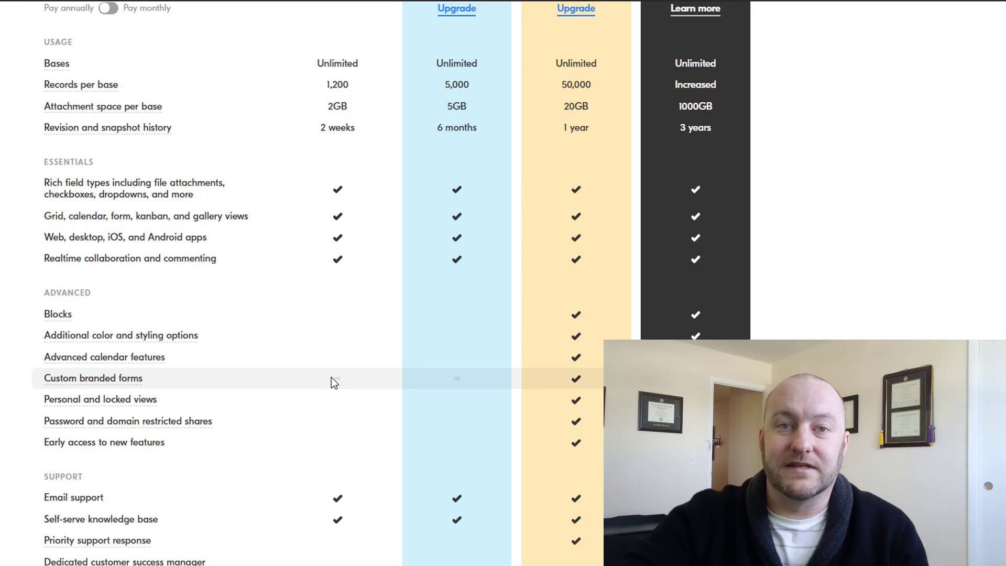
pyautogui.moveTo(329, 392)
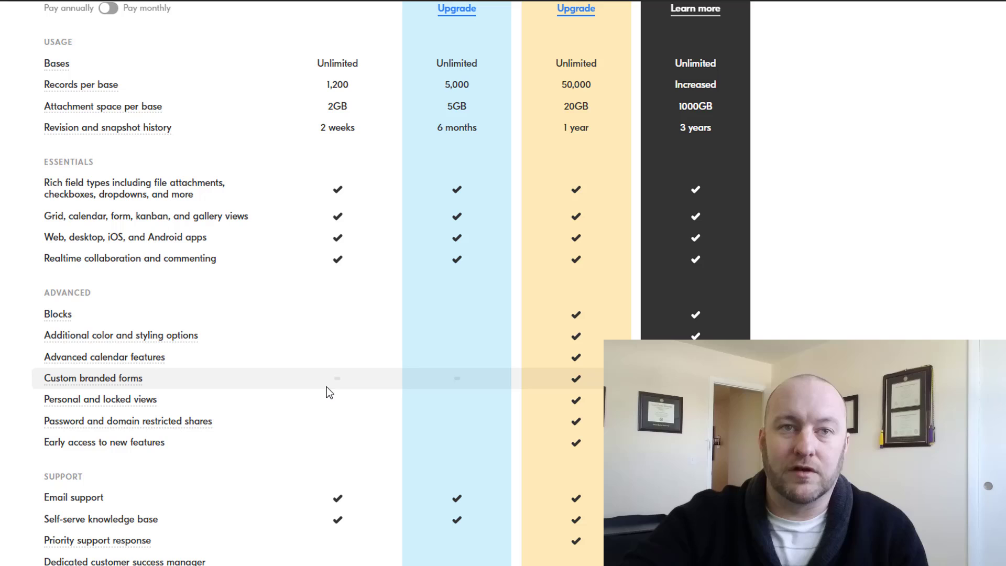
pyautogui.moveTo(326, 398)
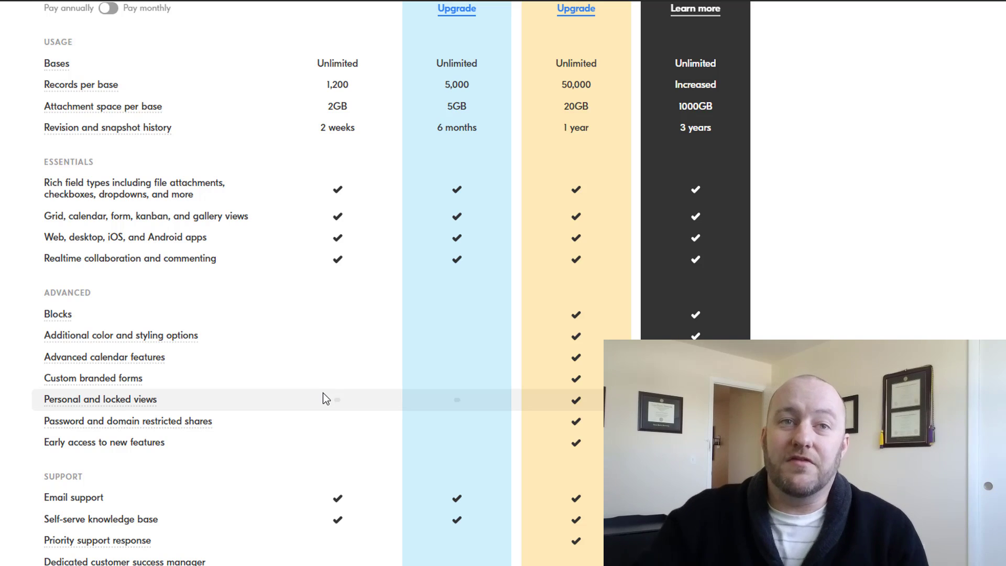
pyautogui.moveTo(292, 316)
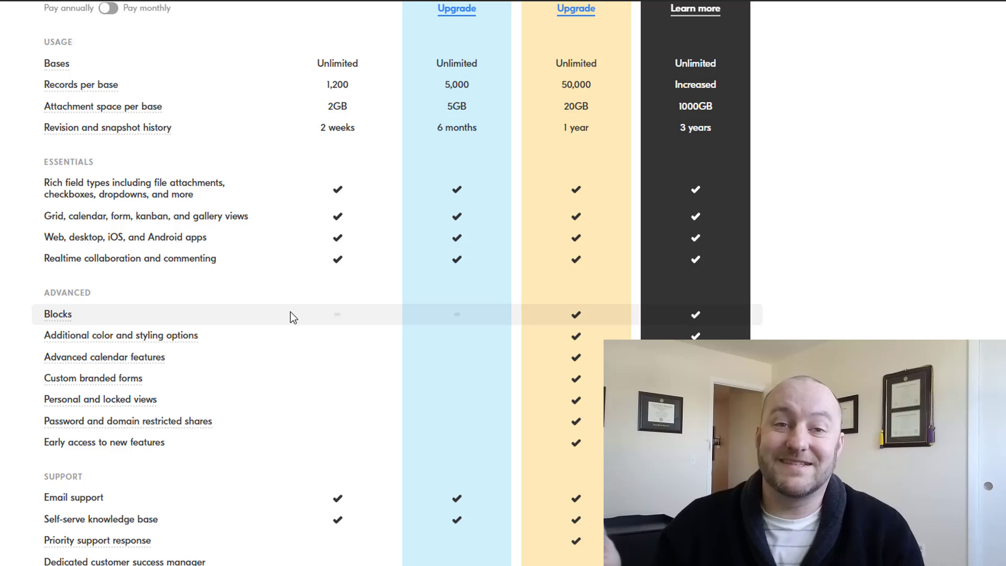
# Scroll the comparison table down to the Support and Admin rows with Upgrade links.
pyautogui.scroll(-3)
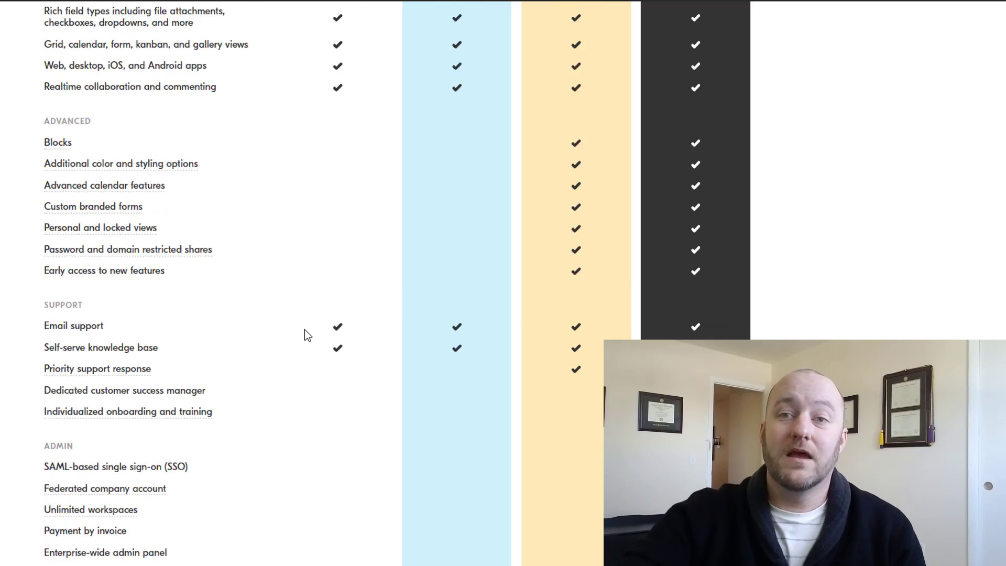
pyautogui.scroll(-3)
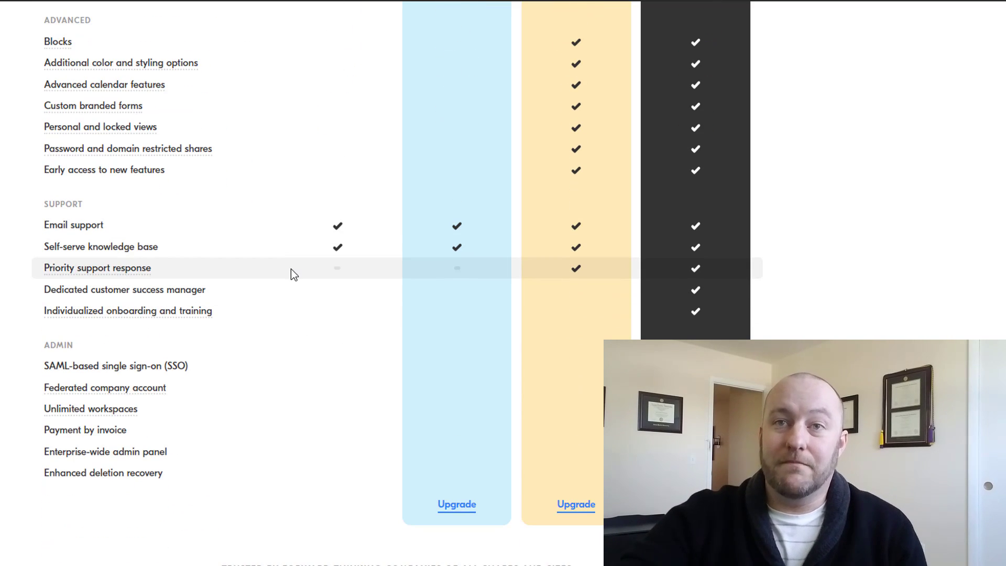
pyautogui.moveTo(294, 239)
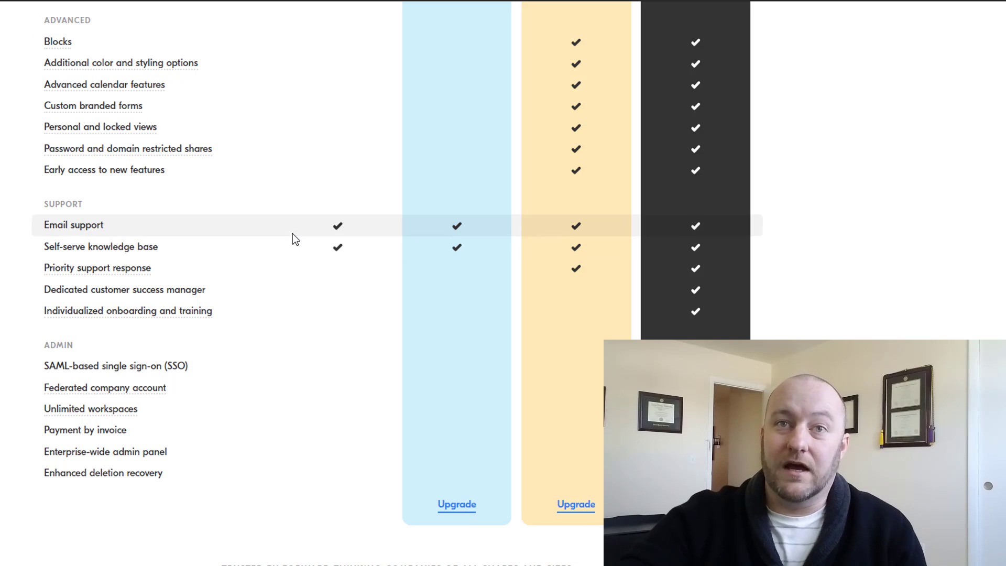
pyautogui.moveTo(292, 288)
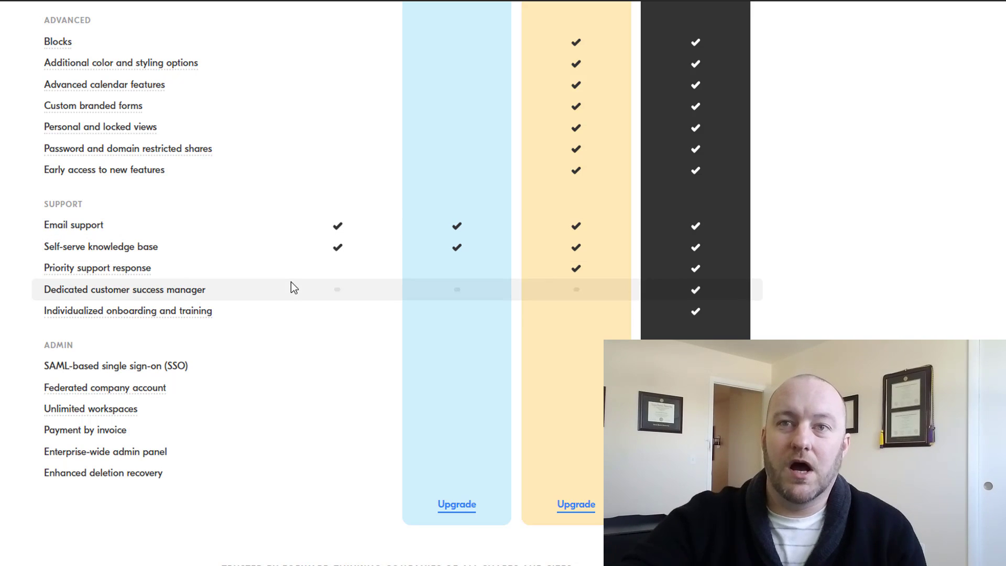
pyautogui.moveTo(266, 302)
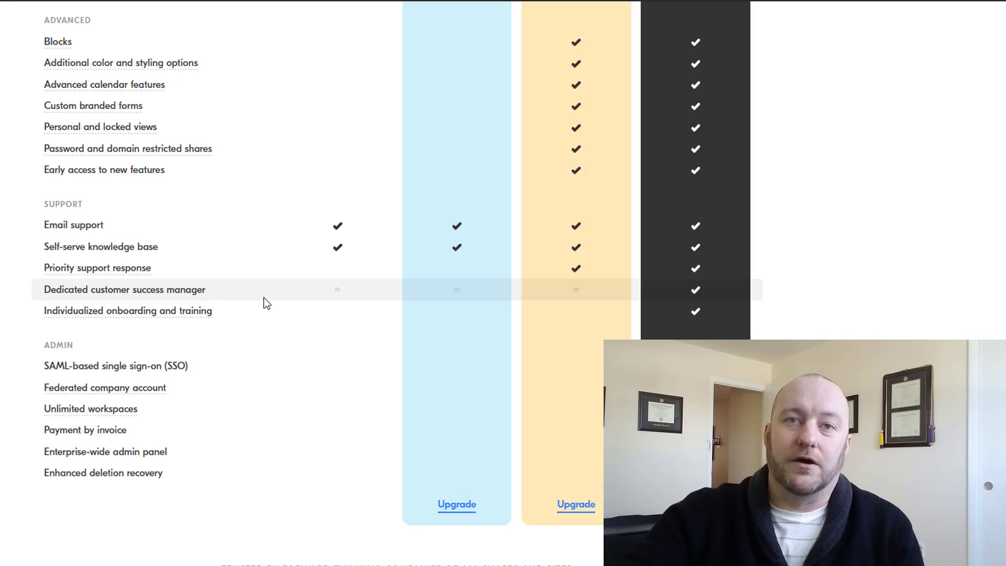
pyautogui.moveTo(270, 311)
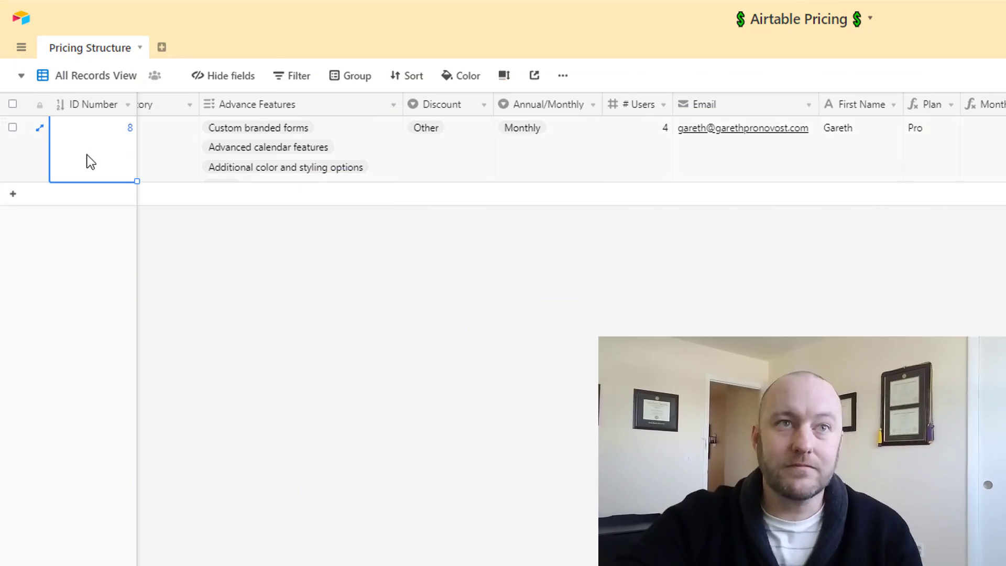
# Scroll the Pricing Structure grid to the Record #, Attachment Space and Revision History columns.
pyautogui.hscroll(-3)
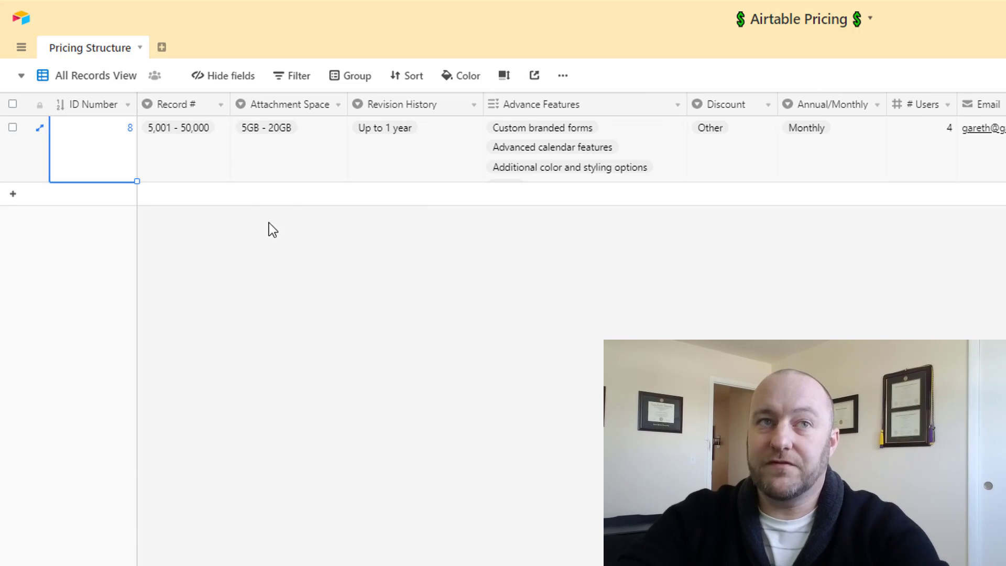
pyautogui.moveTo(190, 172)
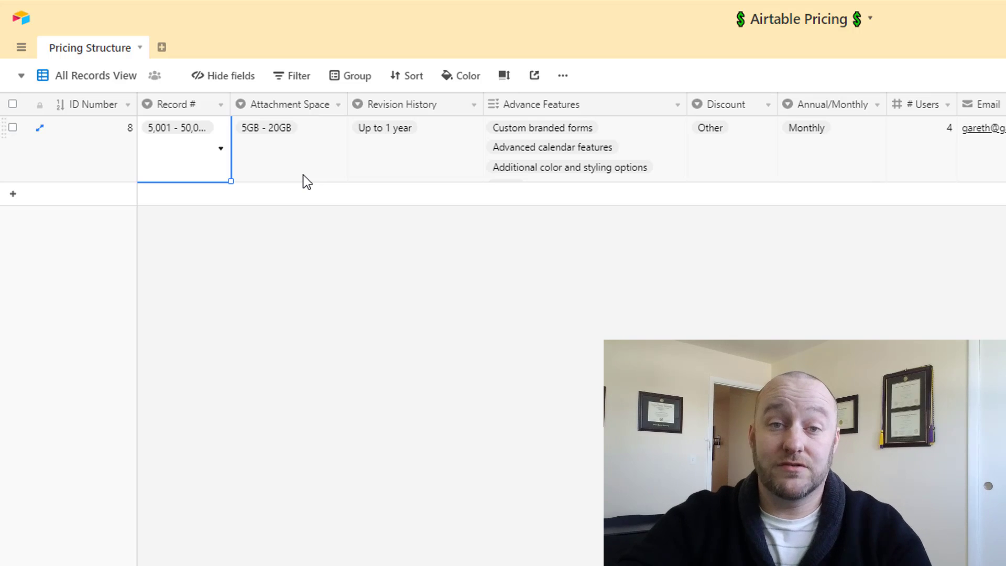
pyautogui.moveTo(626, 145)
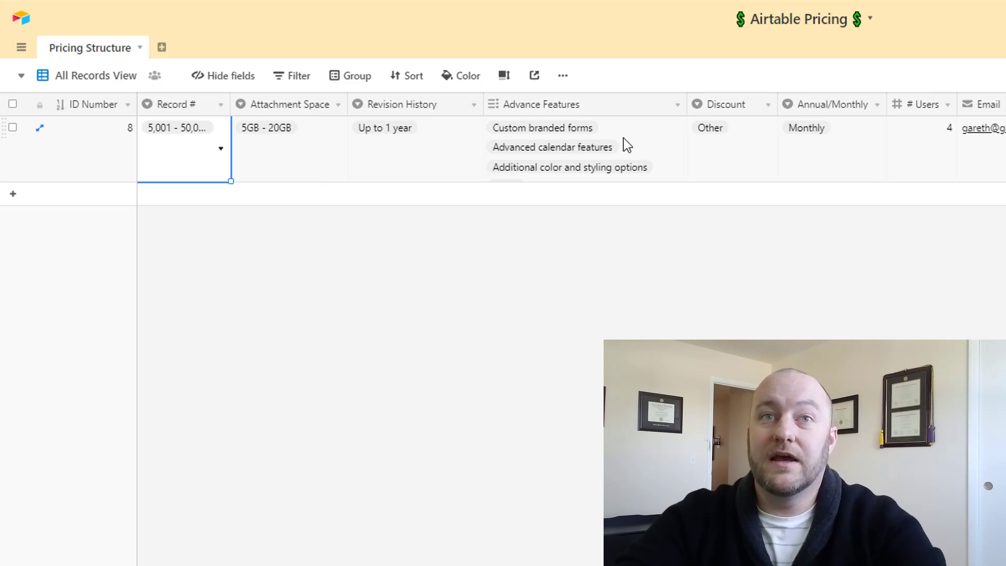
pyautogui.moveTo(740, 166)
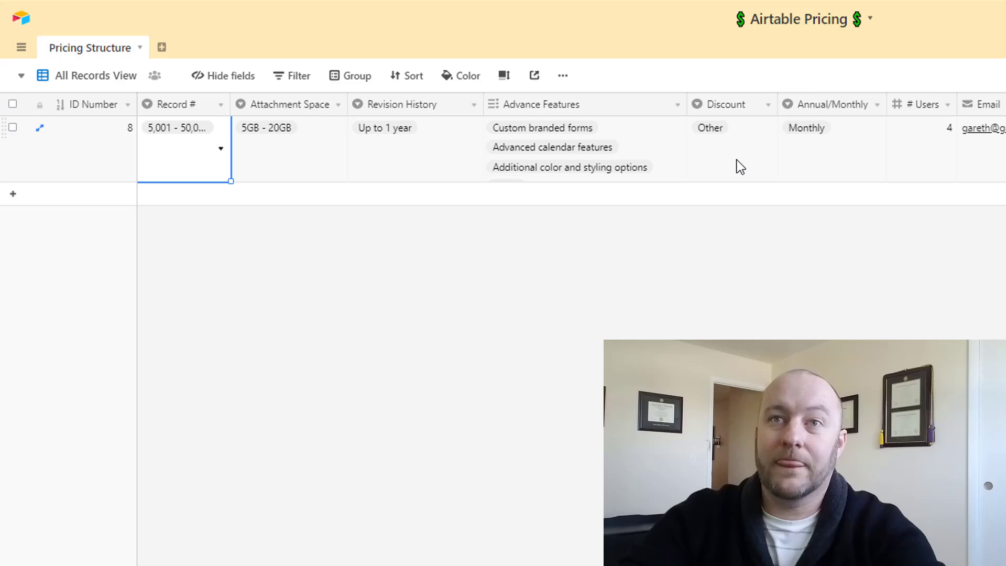
# Show record 8's Discount options, then reveal its Pro plan at $24 per user, $96 monthly.
pyautogui.click(731, 127)
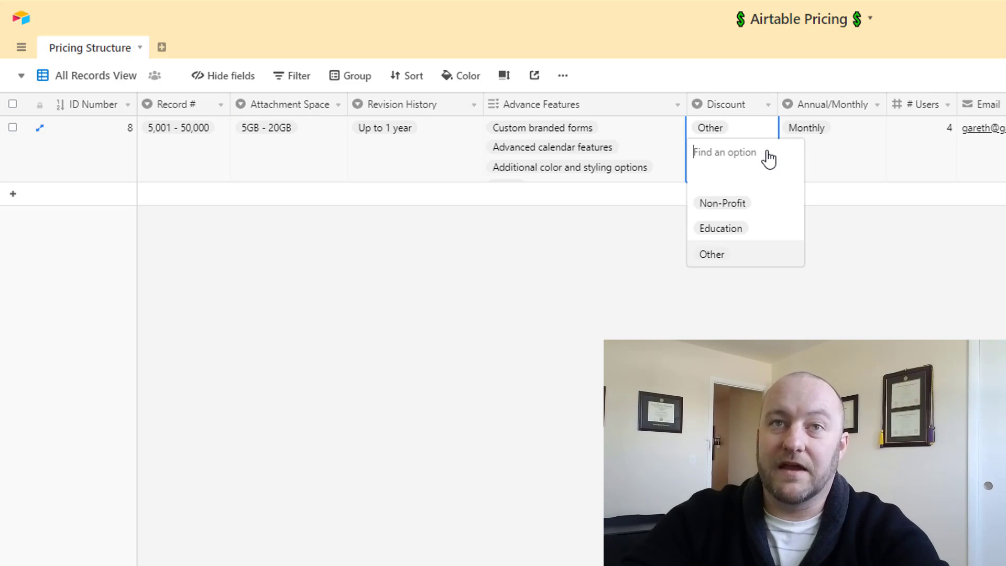
pyautogui.moveTo(756, 213)
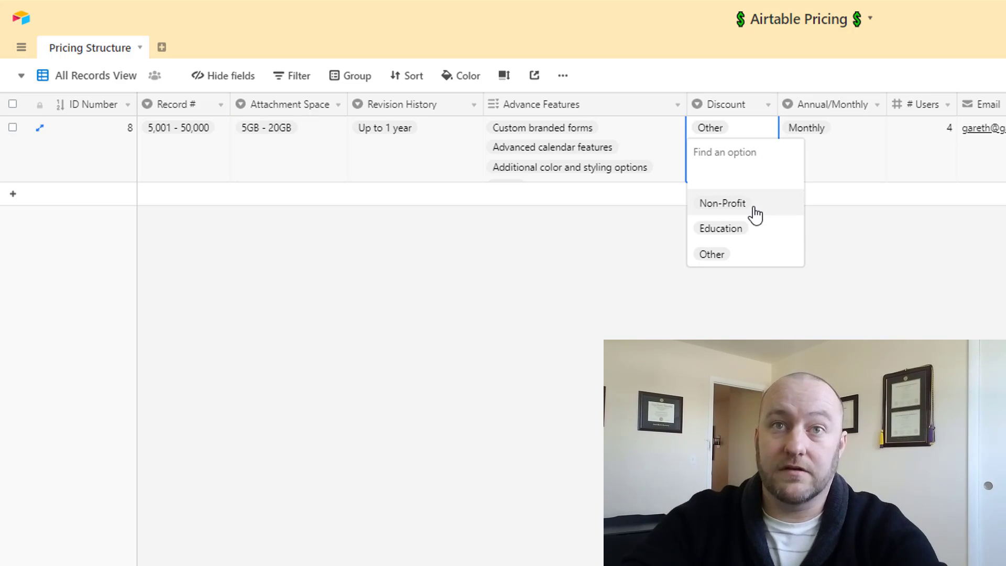
pyautogui.moveTo(762, 232)
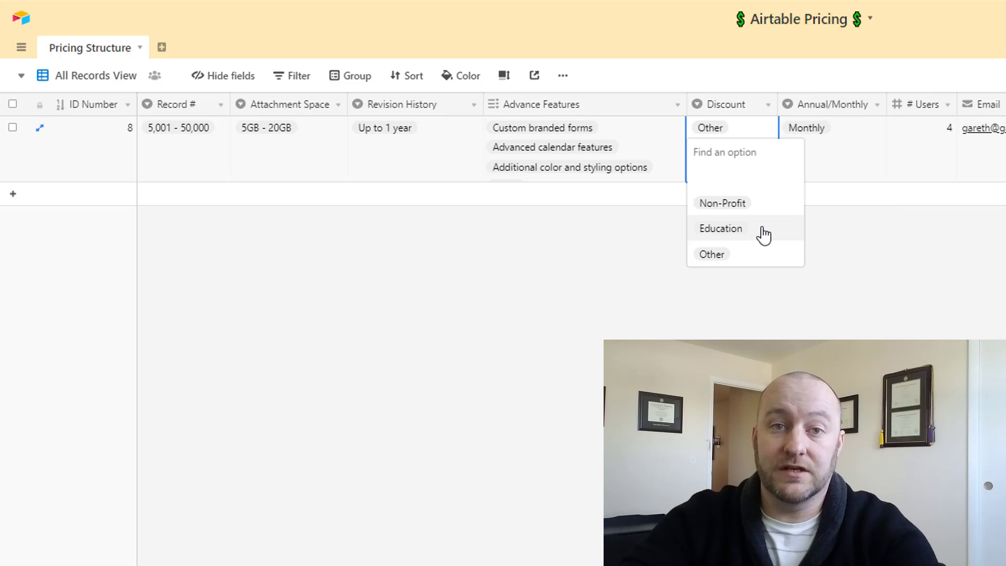
pyautogui.hscroll(3)
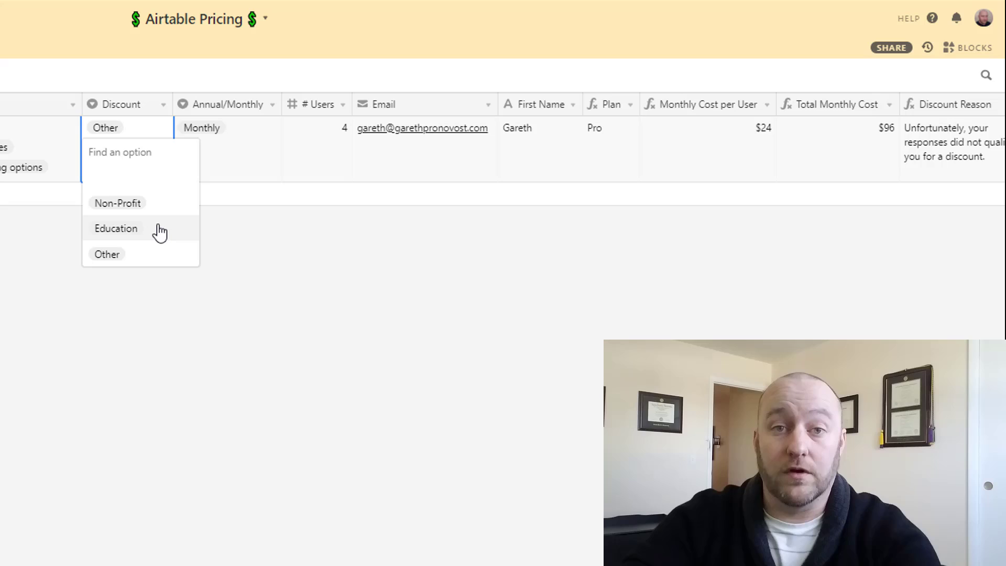
pyautogui.moveTo(232, 157)
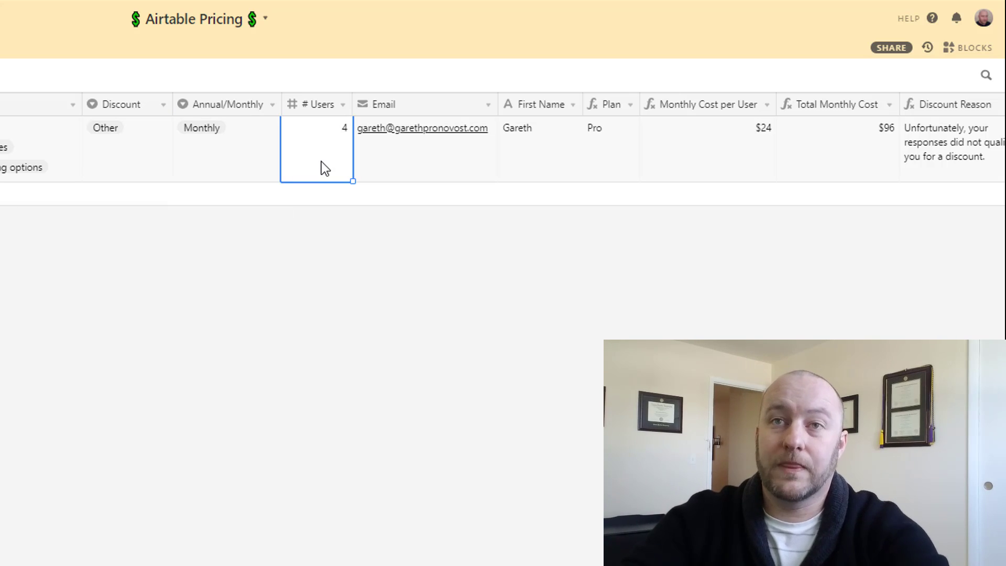
pyautogui.moveTo(321, 158)
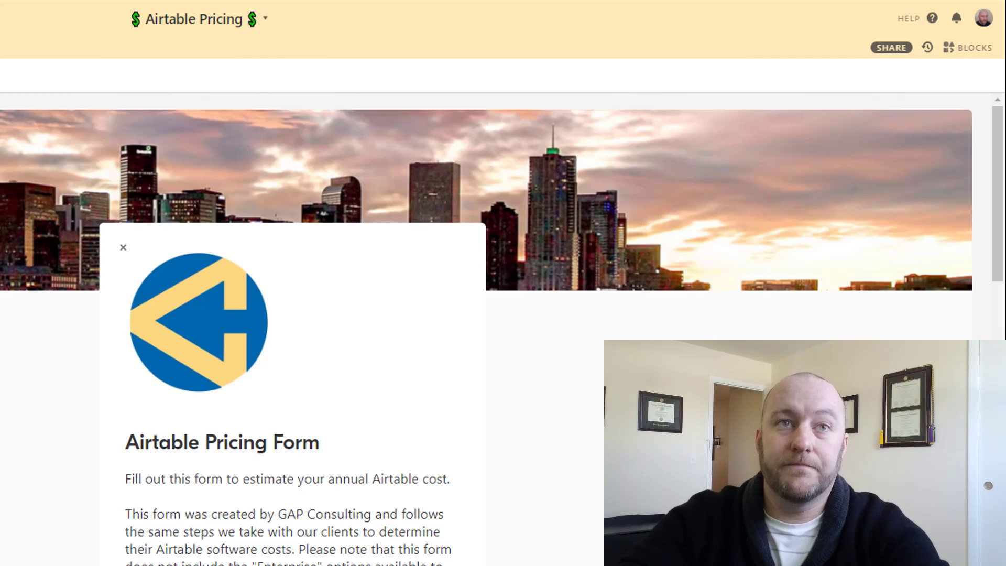
# Scroll through the Pricing Form's questions on records, attachments, history, features, organization and billing.
pyautogui.scroll(-3)
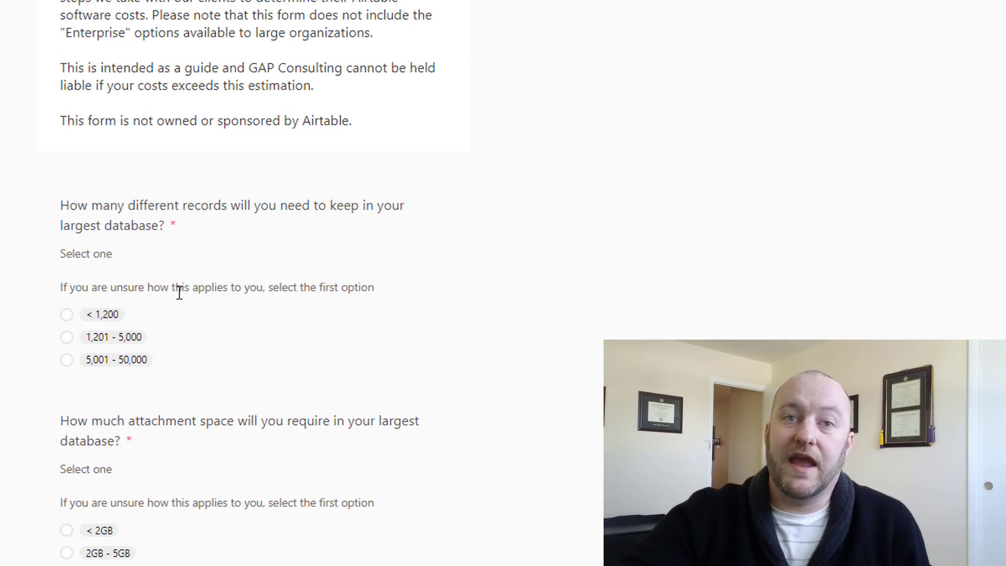
pyautogui.scroll(-3)
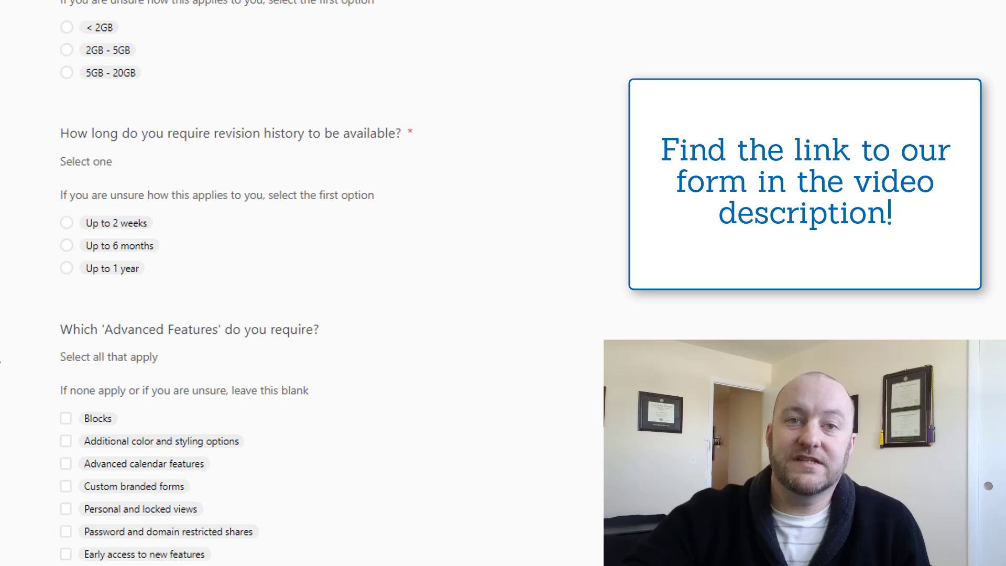
pyautogui.scroll(-3)
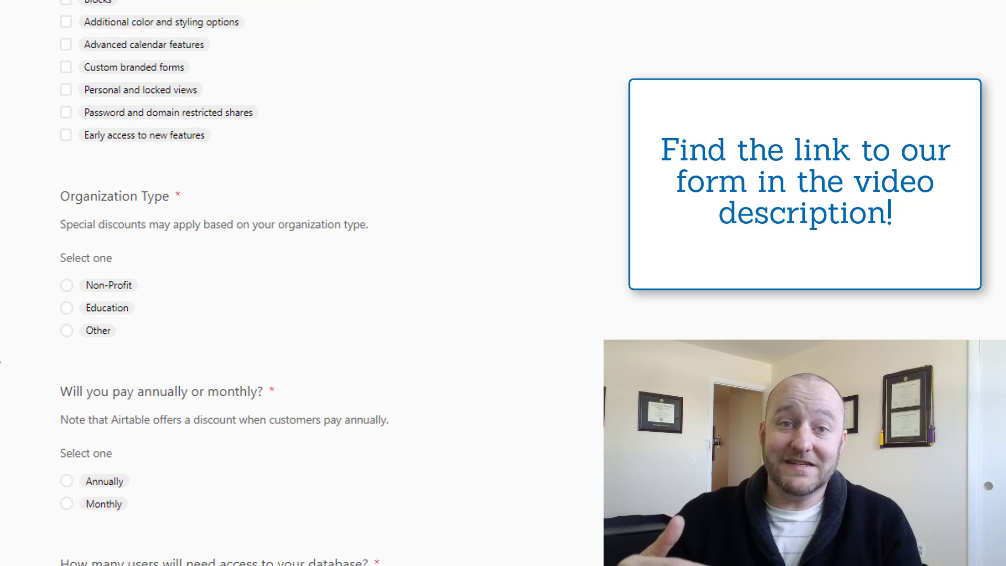